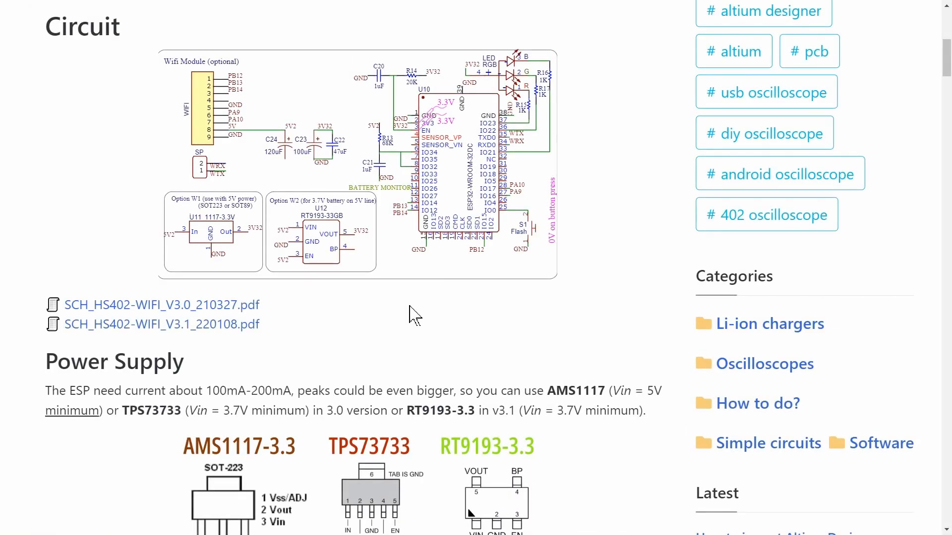
- Scroll through the HS402 Wi-Fi circuit page, AMS1117 datasheet and component list
{"action": "scroll", "scroll_direction": "down", "scroll_amount": 3}
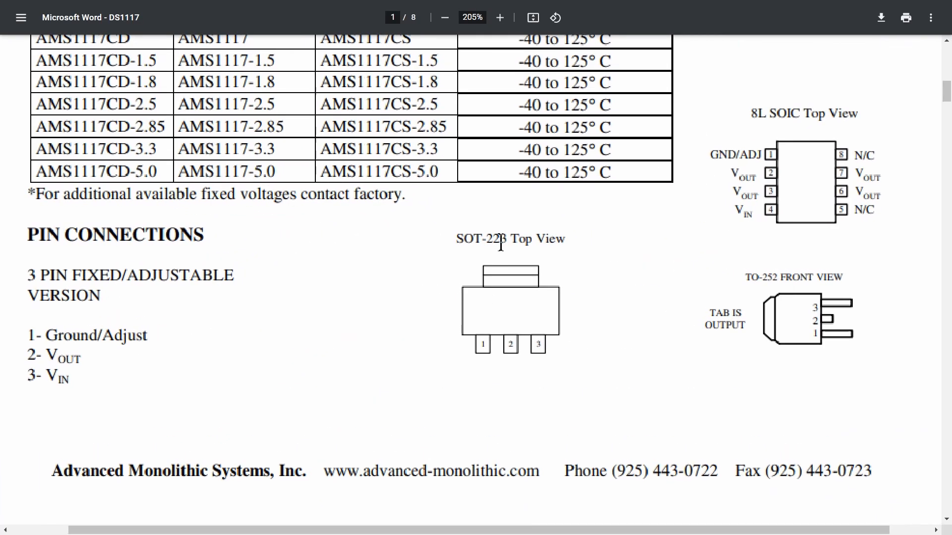
{"action": "scroll", "scroll_direction": "down", "scroll_amount": 3}
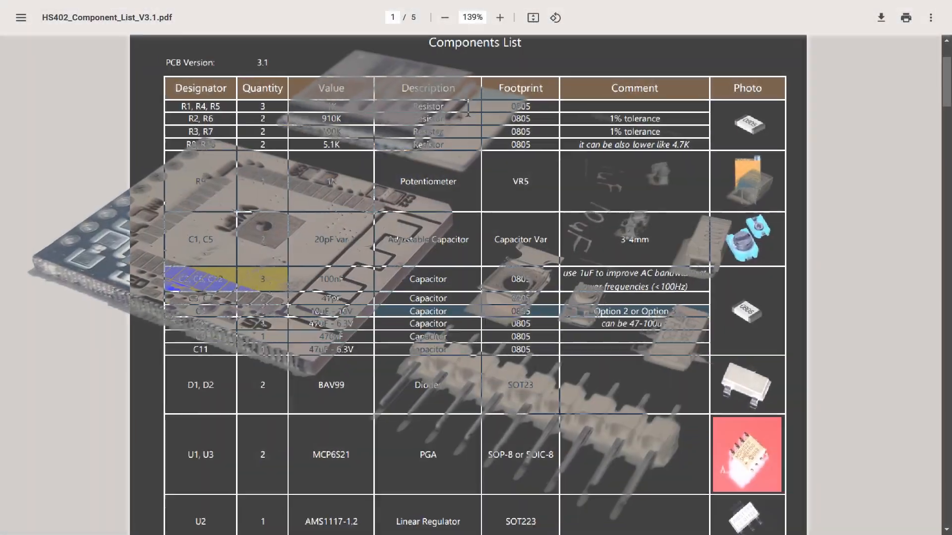
{"action": "scroll", "scroll_direction": "down", "scroll_amount": 3}
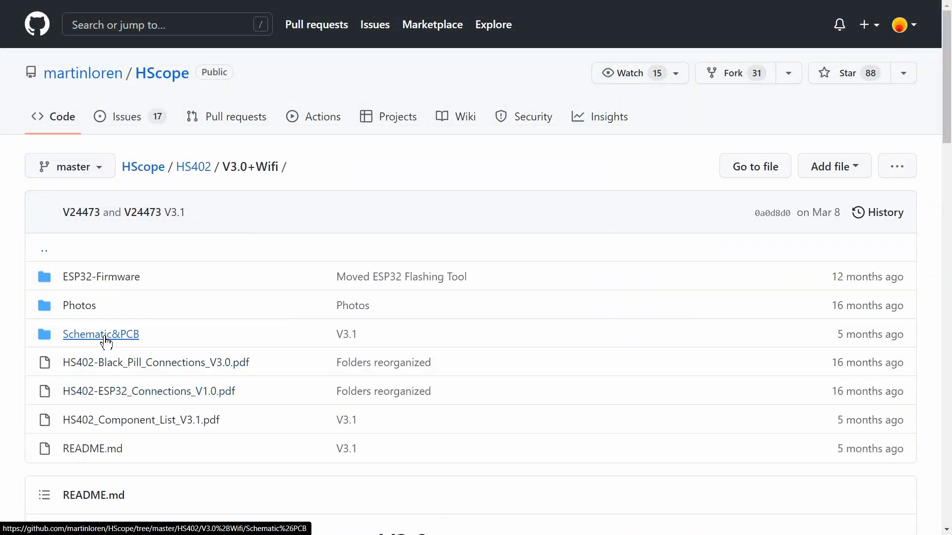
- Open the Schematic&PCB folder inside HS402 / V3.0+Wifi
{"action": "left_click", "coordinate": [101, 334]}
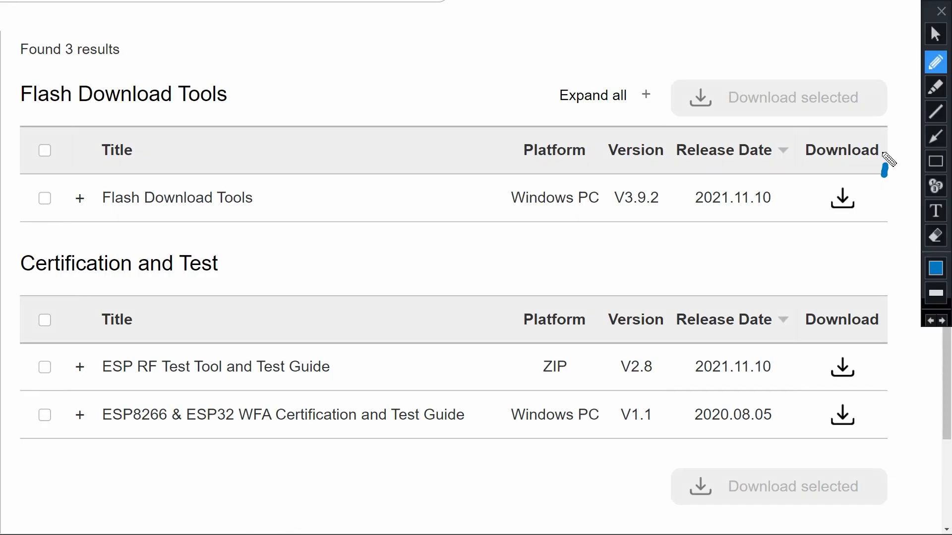
- Download Flash Download Tools V3.9.2 for Windows from Espressif's tools page
{"action": "left_click", "coordinate": [842, 197]}
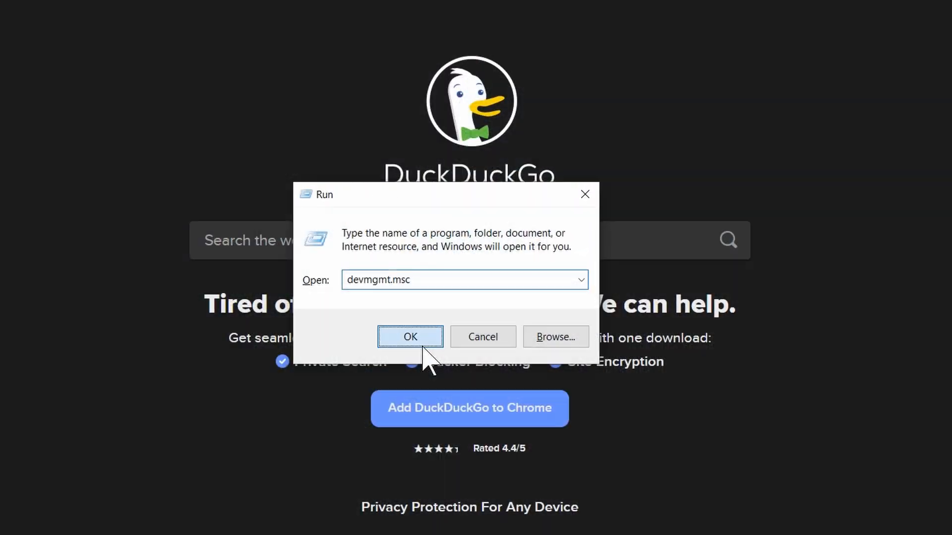
- Run devmgmt.msc to bring up Device Manager and check the board's COM port
{"action": "left_click", "coordinate": [410, 337]}
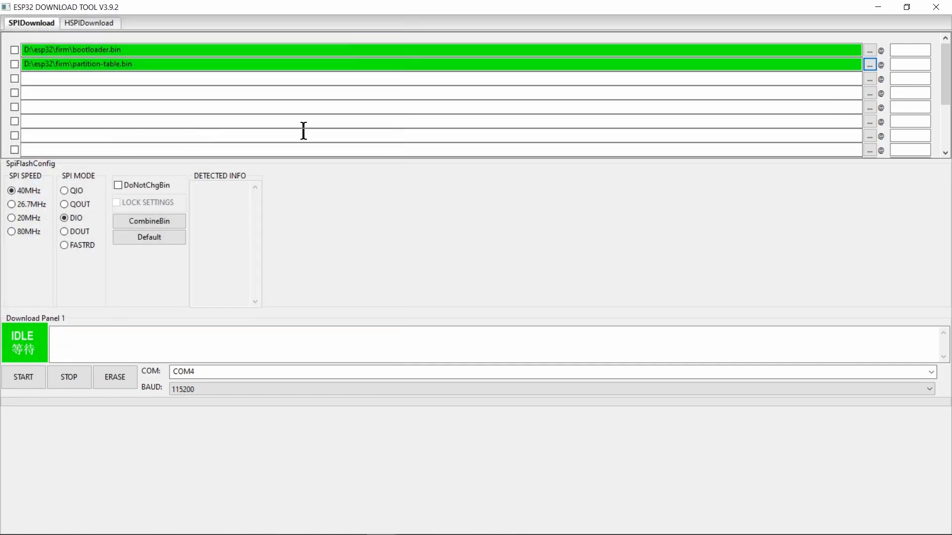
- Load ESP32_firmware_V1.4_210408.bin into the third slot at offset 0x10000 with 80MHz SPI speed
{"action": "left_click", "coordinate": [869, 65]}
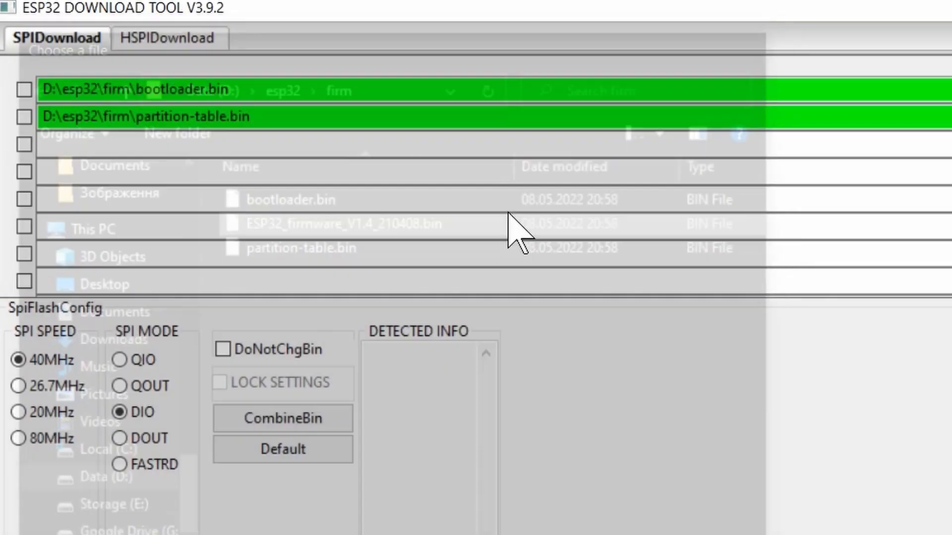
{"action": "double_click", "coordinate": [341, 224]}
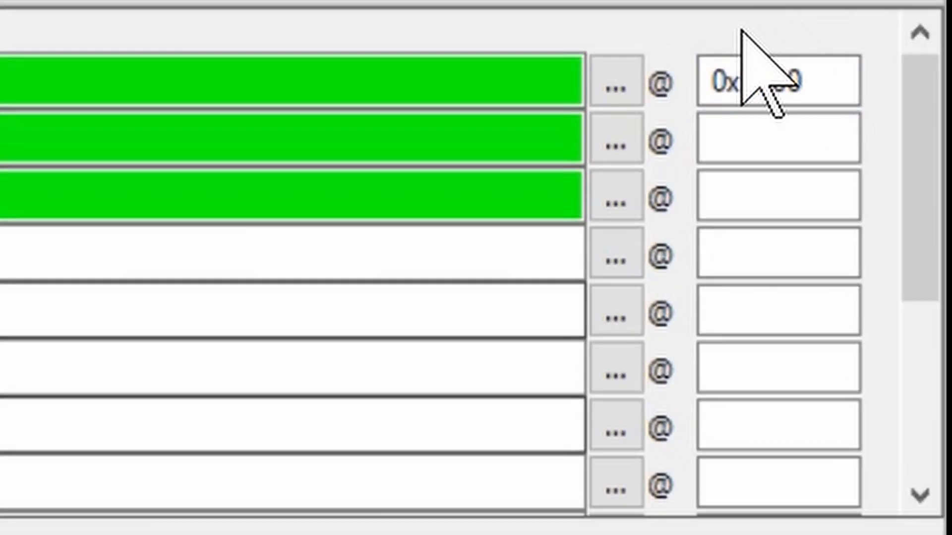
{"action": "type", "text": "0x10000"}
{"action": "type", "text": "0x8000"}
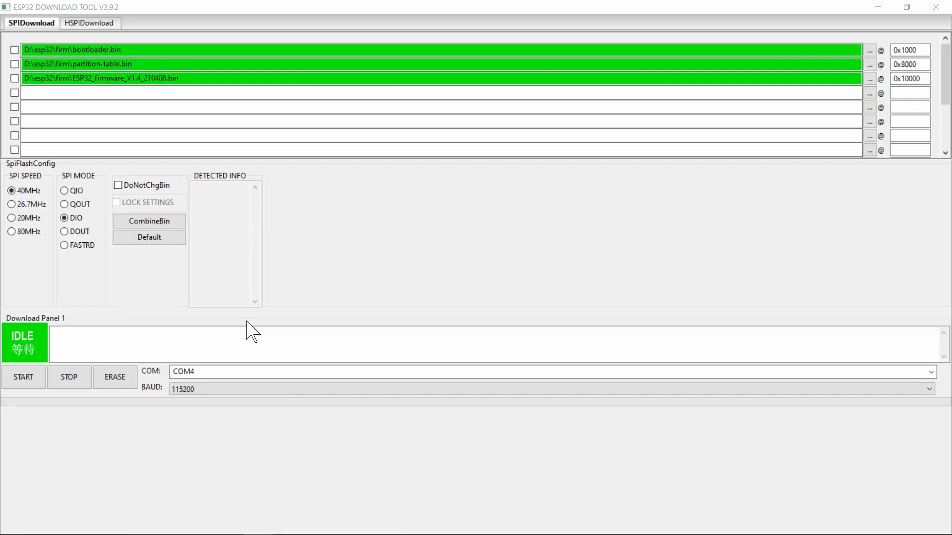
{"action": "left_click", "coordinate": [9, 232]}
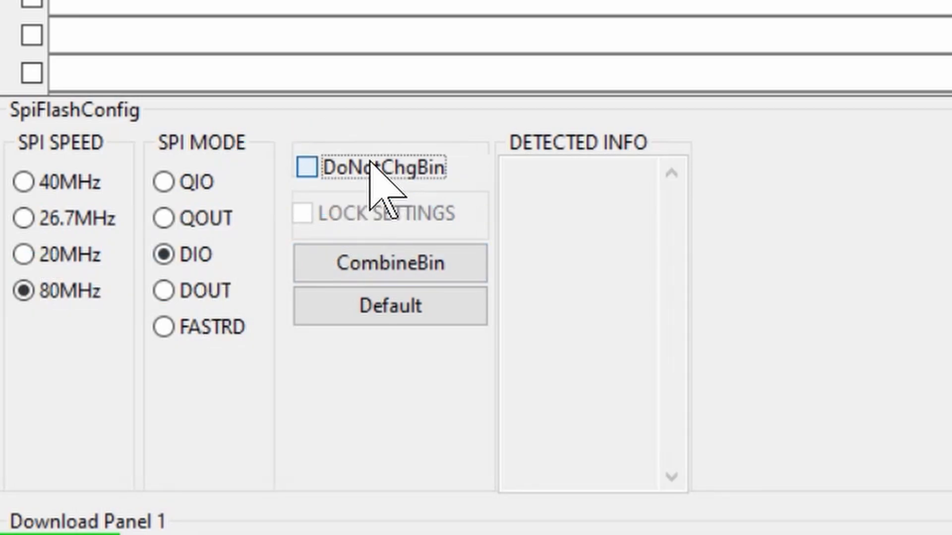
{"action": "left_click", "coordinate": [304, 166]}
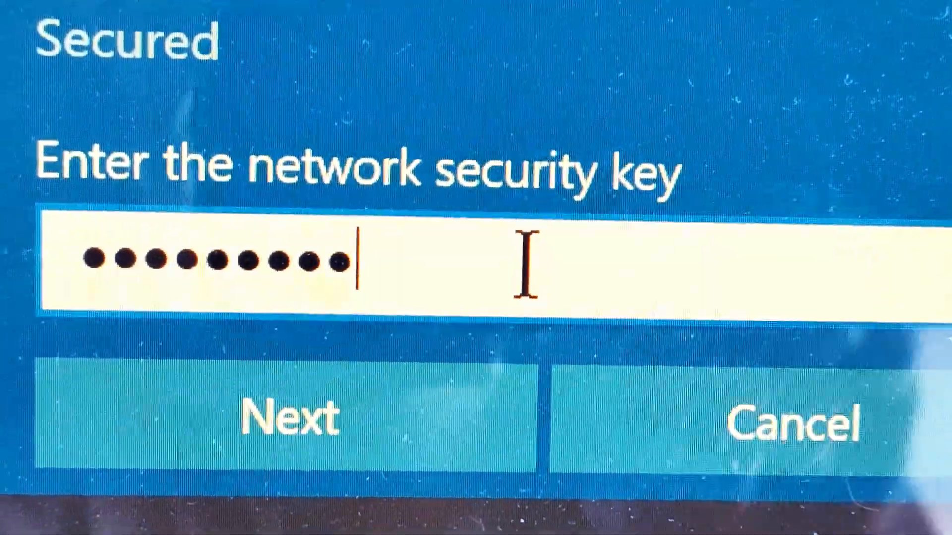
- Submit the network security key to join the HS402 board's Wi-Fi network
{"action": "left_click", "coordinate": [288, 418]}
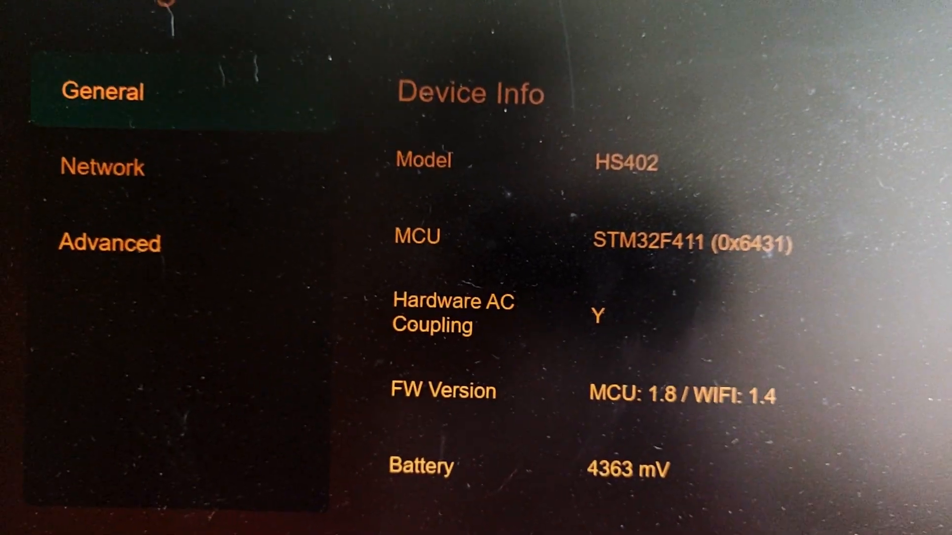
- Review the board's Network page at 192.168.4.1, toggling Station then back to Access Point mode
{"action": "left_click", "coordinate": [181, 224]}
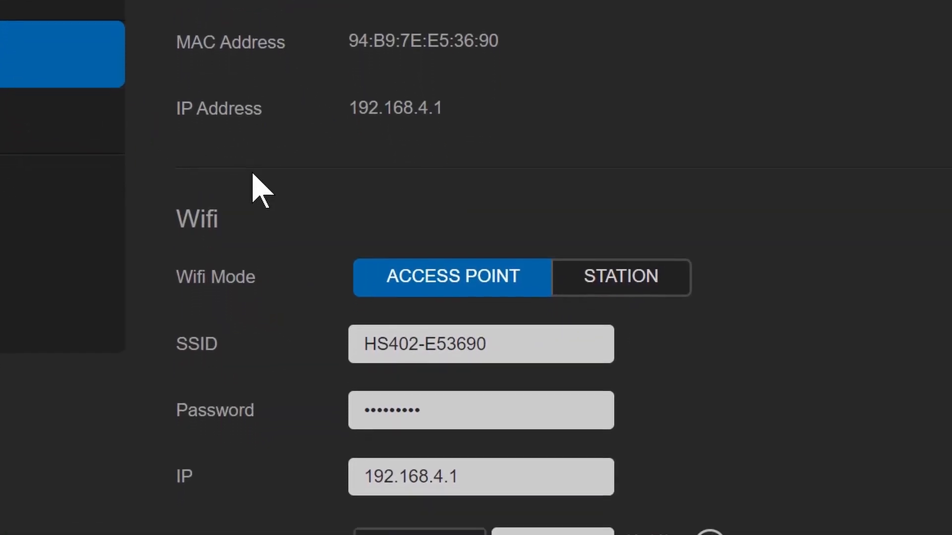
{"action": "scroll", "scroll_direction": "down", "scroll_amount": 3}
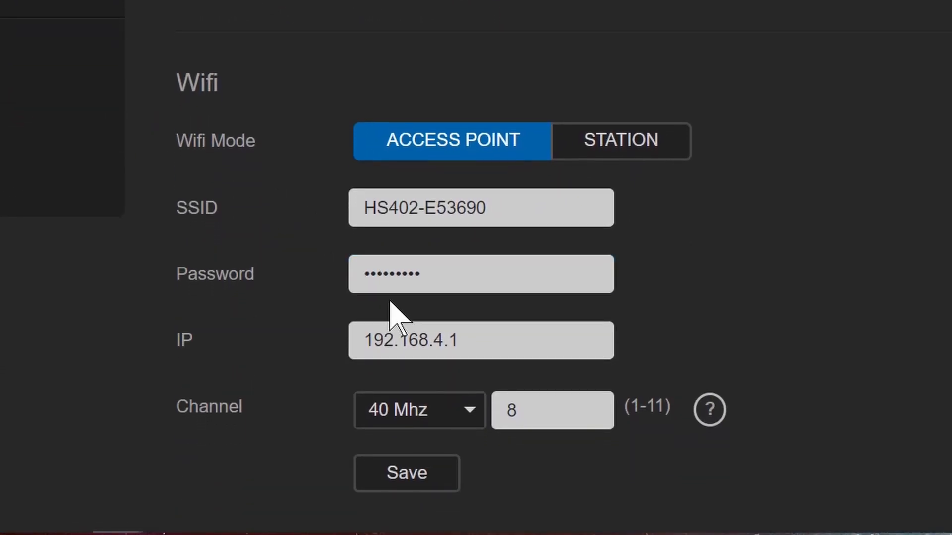
{"action": "left_click", "coordinate": [441, 461]}
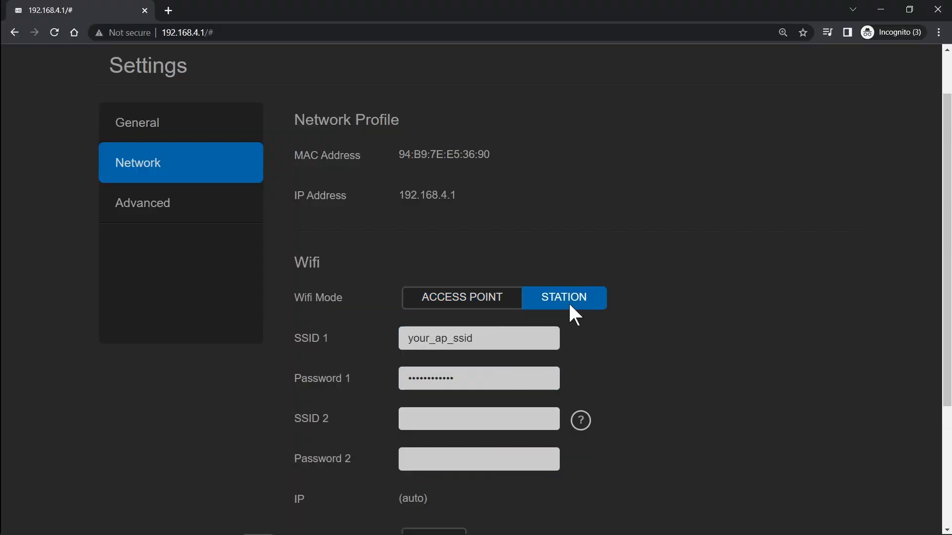
{"action": "left_click", "coordinate": [462, 297]}
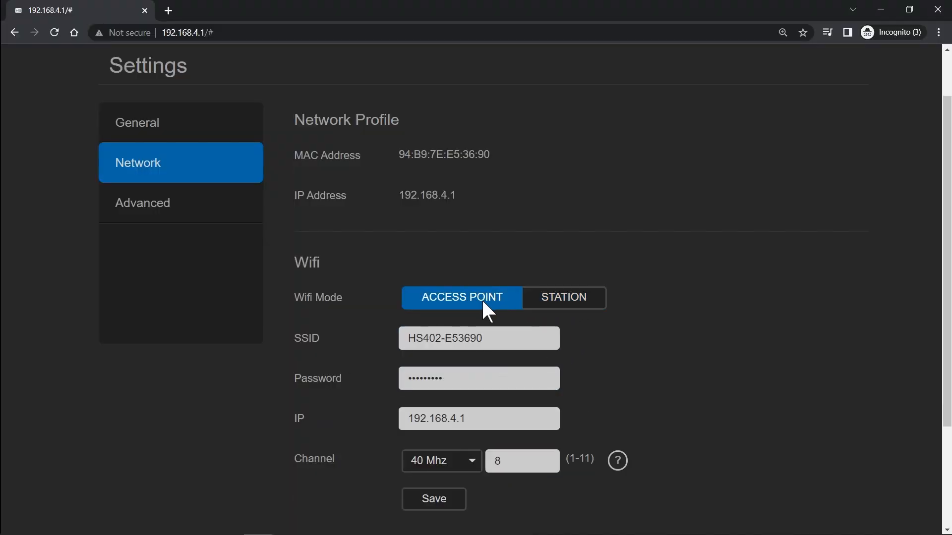
{"action": "mouse_move", "coordinate": [456, 459]}
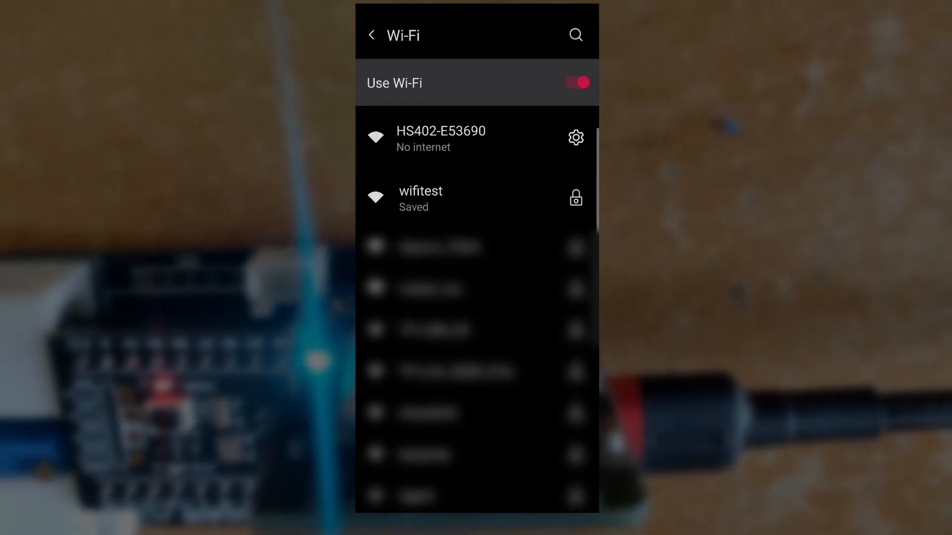
- Connect the phone to the HS402-E53690 Wi-Fi network
{"action": "left_click", "coordinate": [575, 138]}
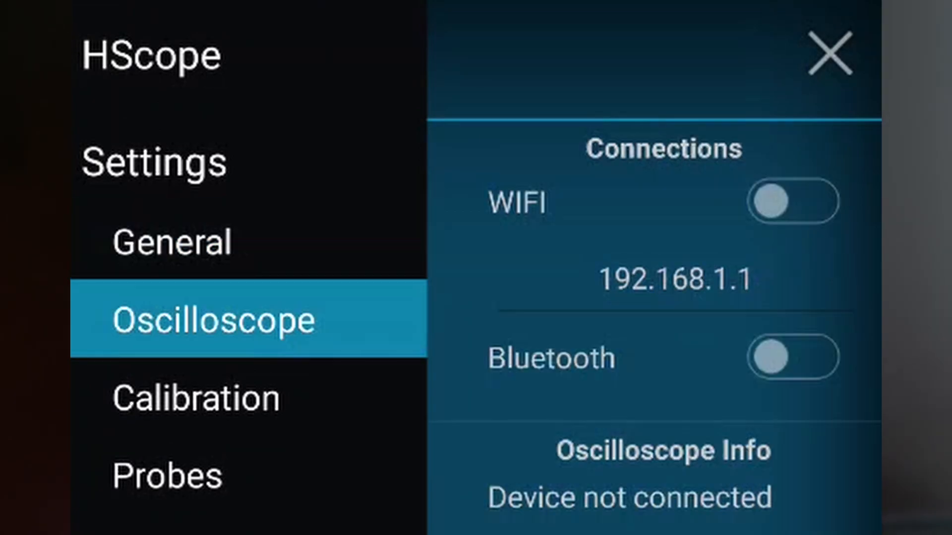
- Enable HScope's Wi-Fi connection to the oscilloscope and return toward the waveform screen
{"action": "left_click", "coordinate": [793, 202]}
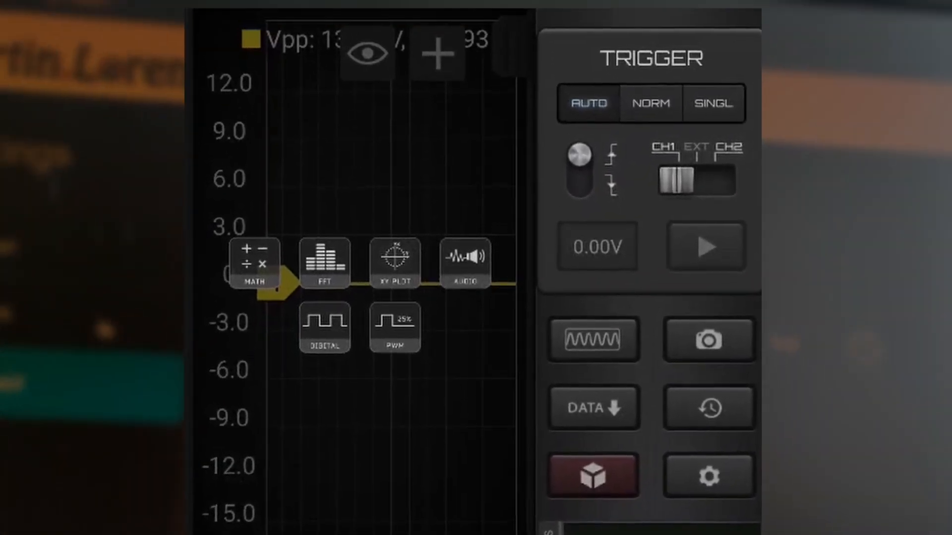
{"action": "left_click", "coordinate": [394, 327]}
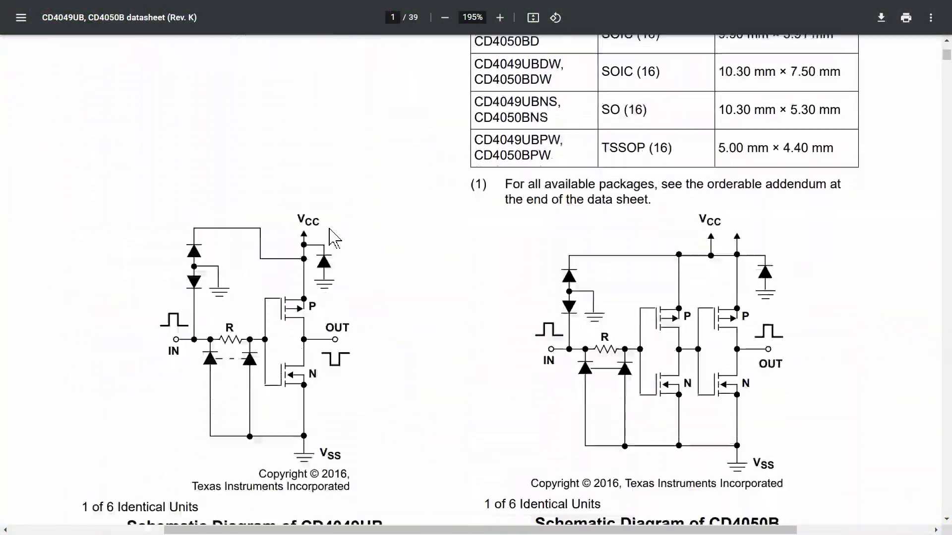
- Scroll the CD4049UB/CD4050B datasheet down to the schematic diagrams
{"action": "scroll", "scroll_direction": "down", "scroll_amount": 3}
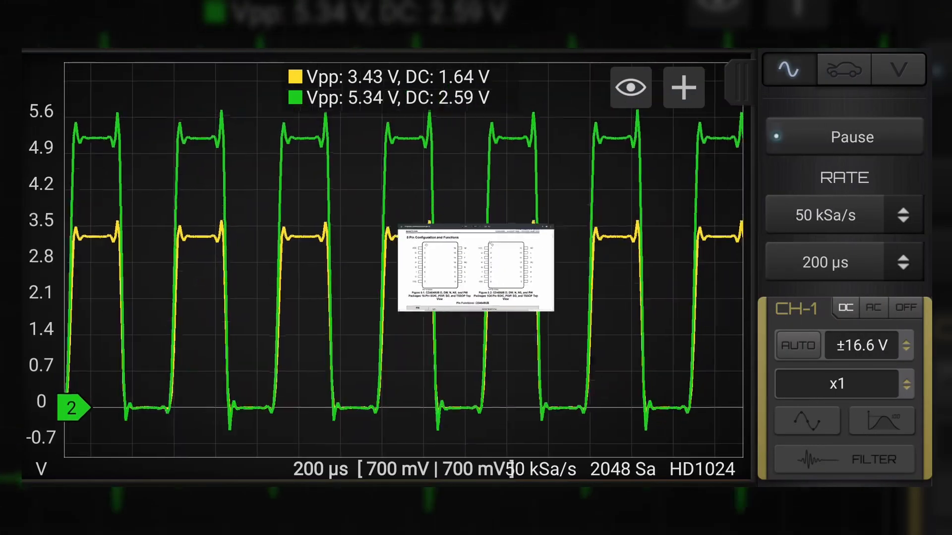
- Lengthen the timebase from 200 µs to 700 µs per division and probe the 3.3 V rail on CH1
{"action": "left_click", "coordinate": [844, 262]}
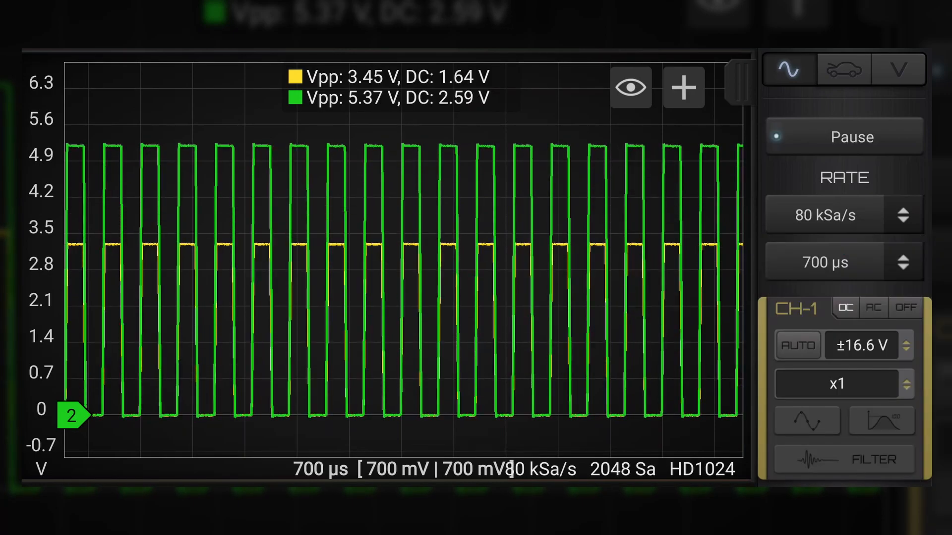
{"action": "left_click", "coordinate": [902, 206]}
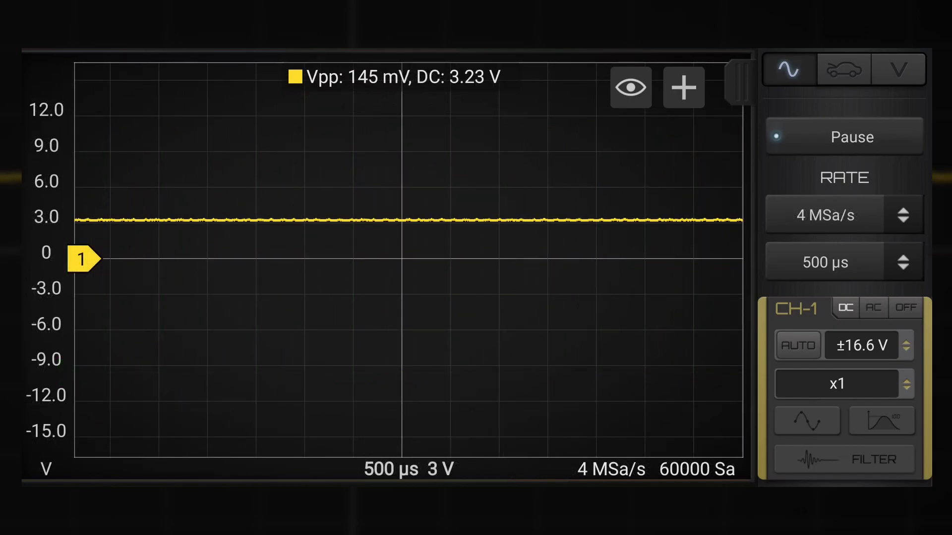
{"action": "scroll", "scroll_direction": "down", "scroll_amount": 3}
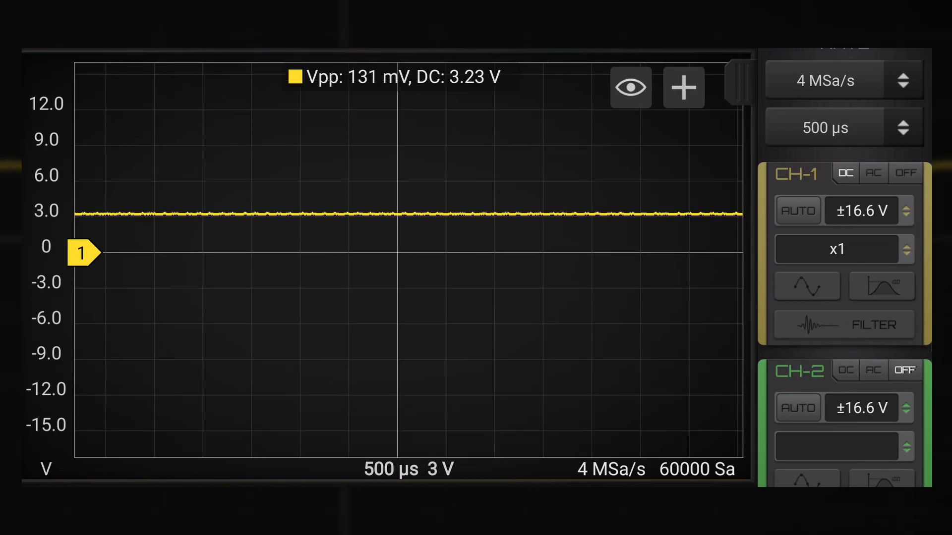